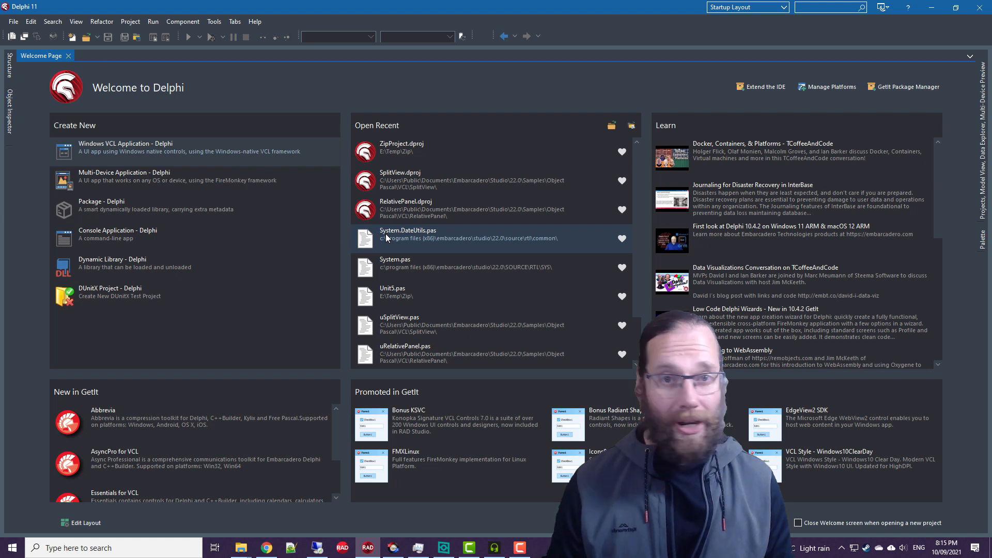
mouse_move(312, 215)
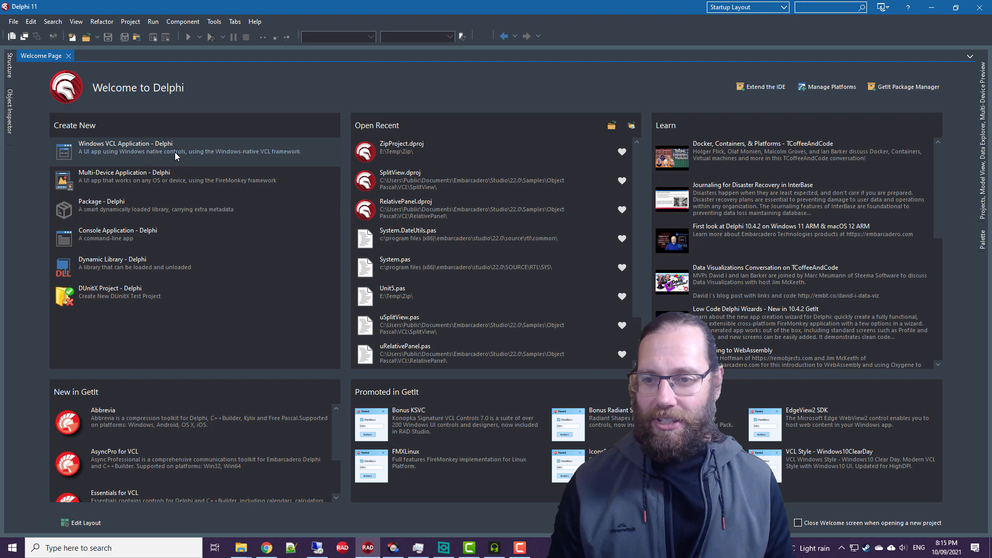
Create a Windows VCL Application and position a TButton at Form23's top-left corner.
click(125, 147)
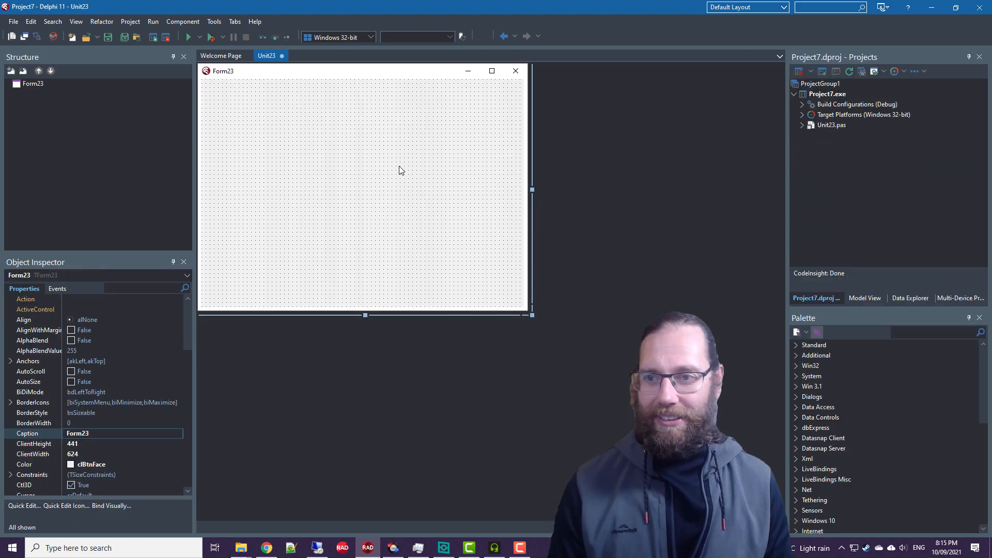
click(930, 332)
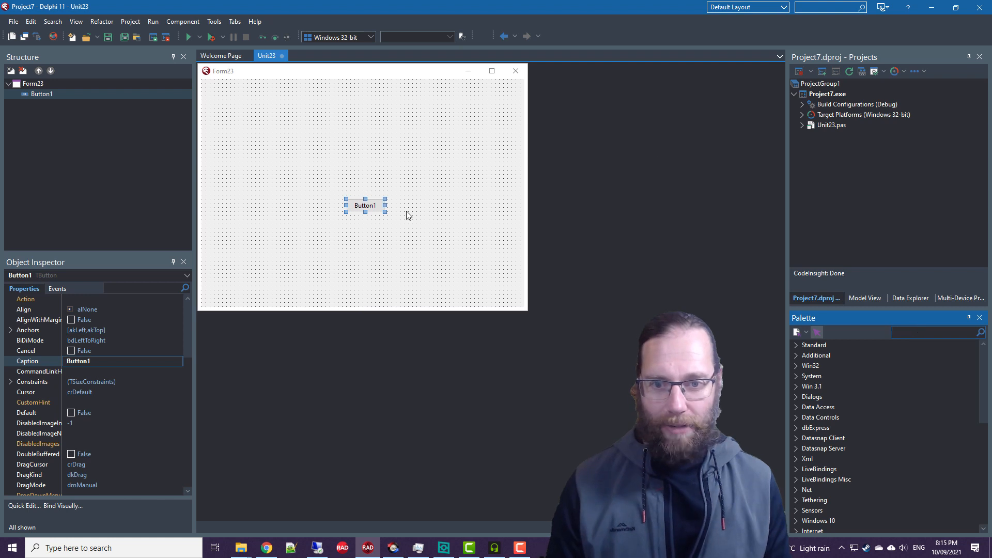
drag(364, 205, 224, 90)
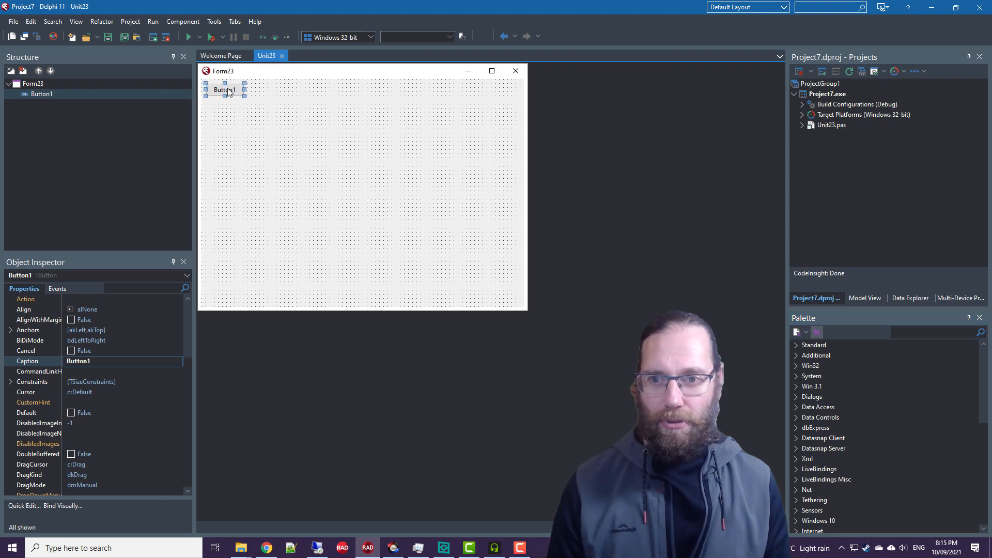
Create Button1's click handler declaring var x : TDateTime := TDateTime.Now.
double_click(224, 90)
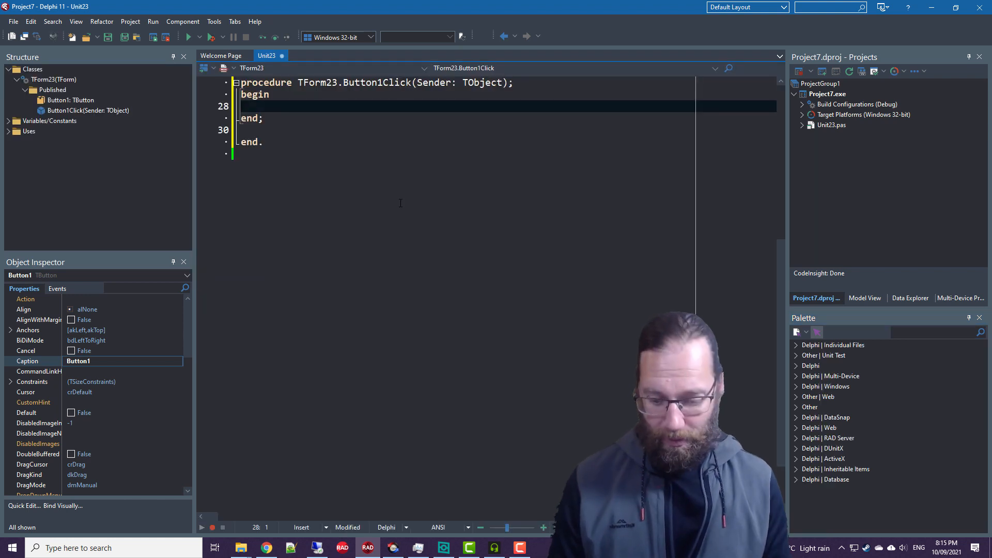
text(var x :)
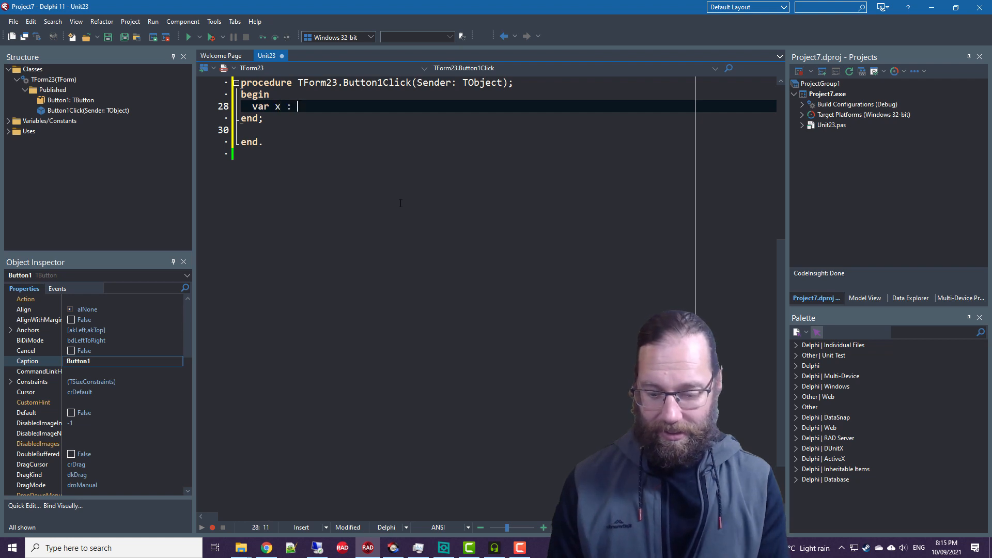
text(TDateTime :=)
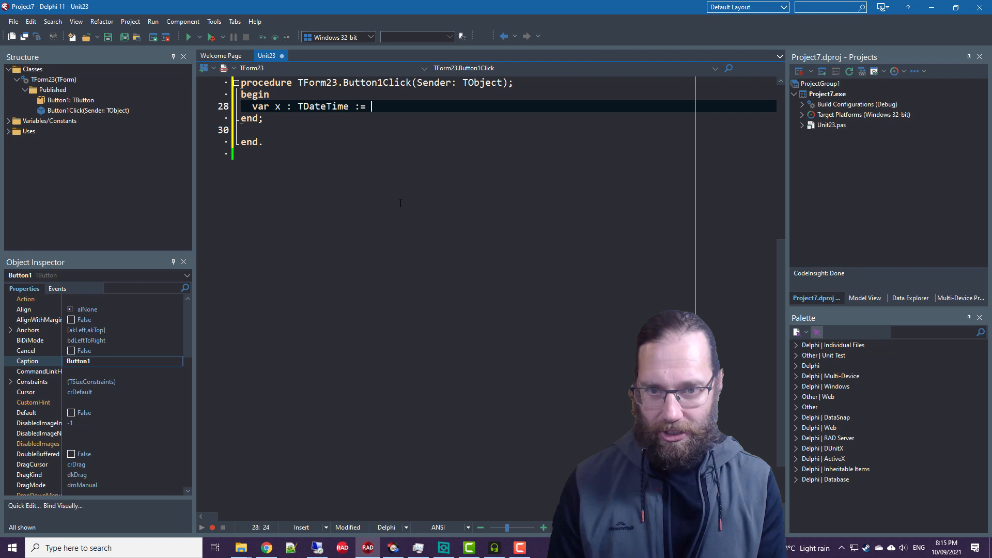
text(TDateTime.)
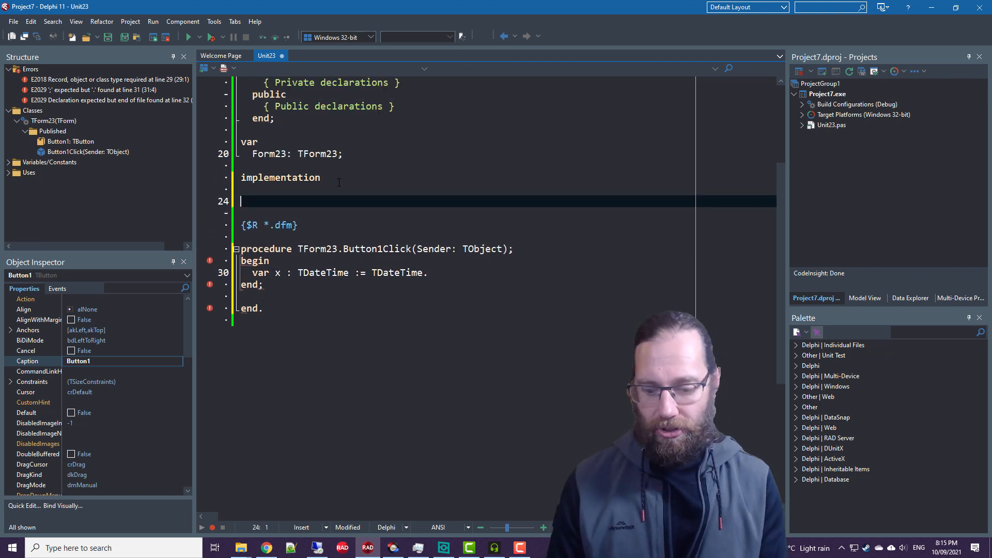
Add System.DateUtils to the uses clause and show x with ShowMessage(x.ToString).
text(uses)
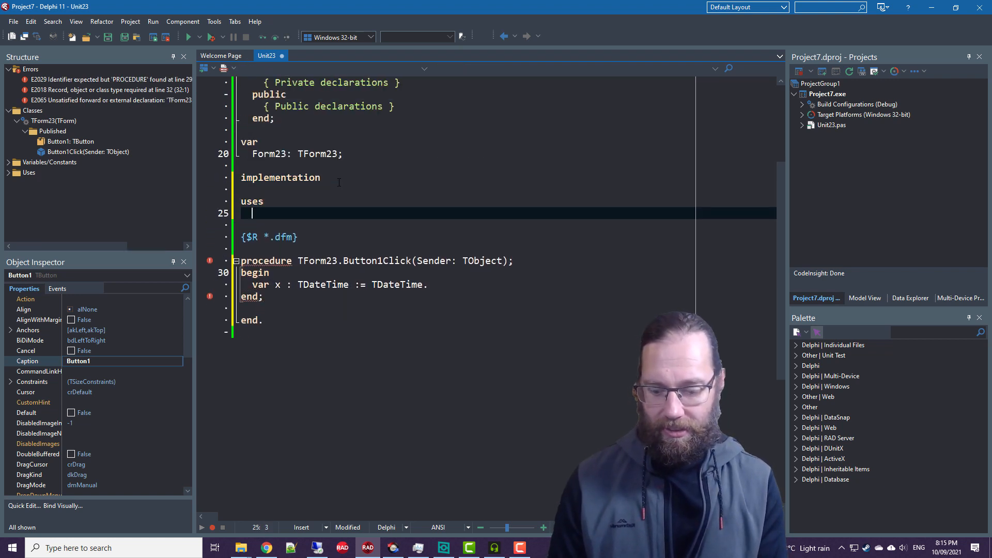
text(System.DateUtils;)
text(ShowMe)
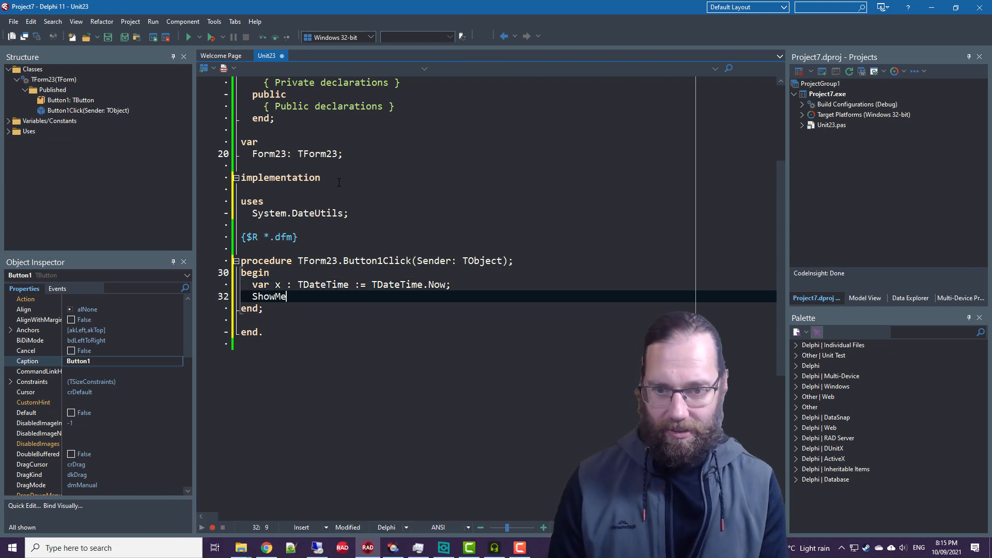
text(ssage(x.)
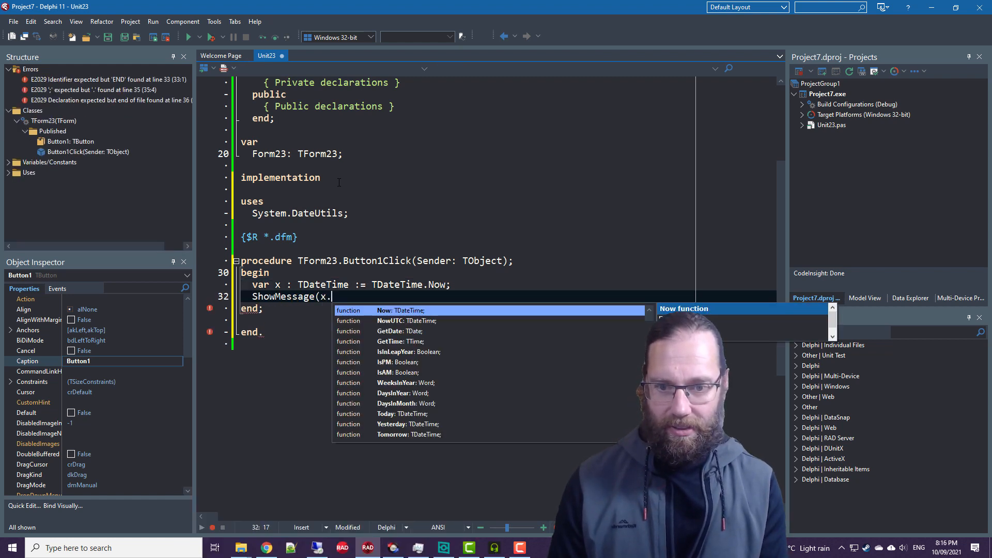
text(ToString);)
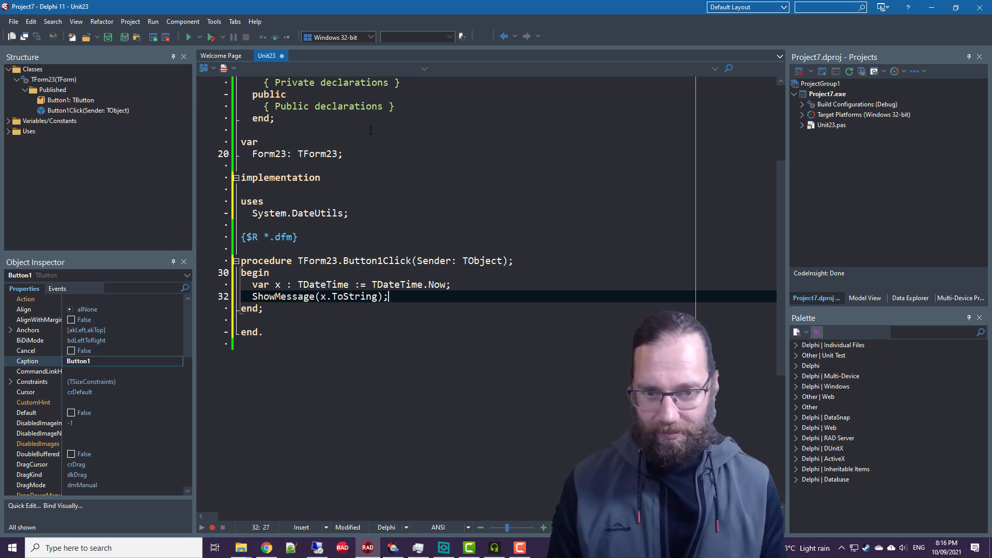
mouse_move(522, 199)
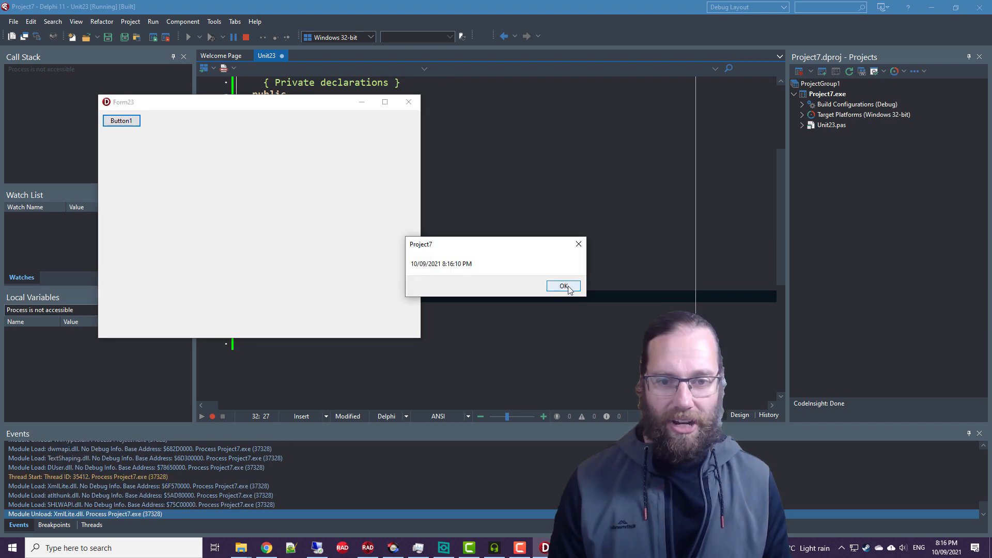
Dismiss the message and change x.ToString to x.Format('dddddd').
click(563, 285)
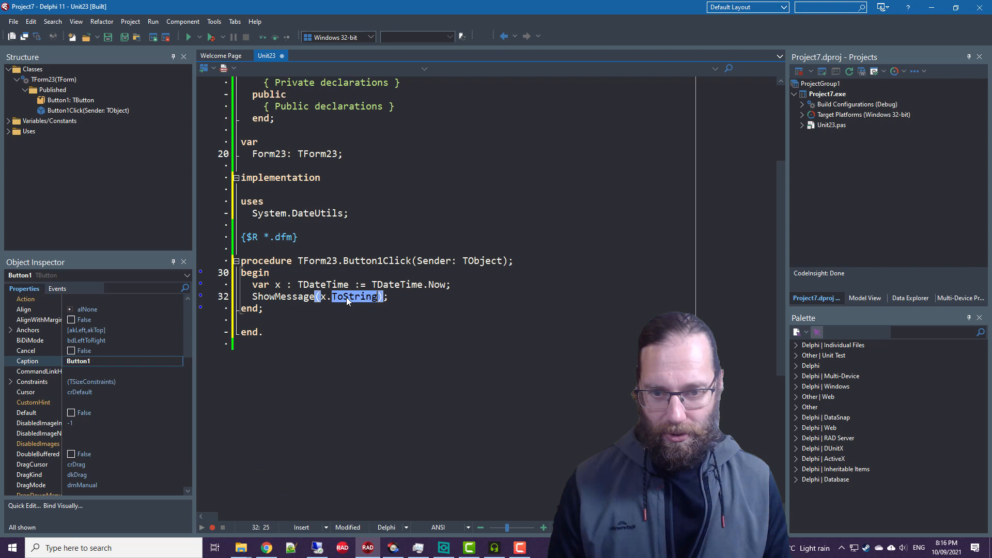
text(Format()
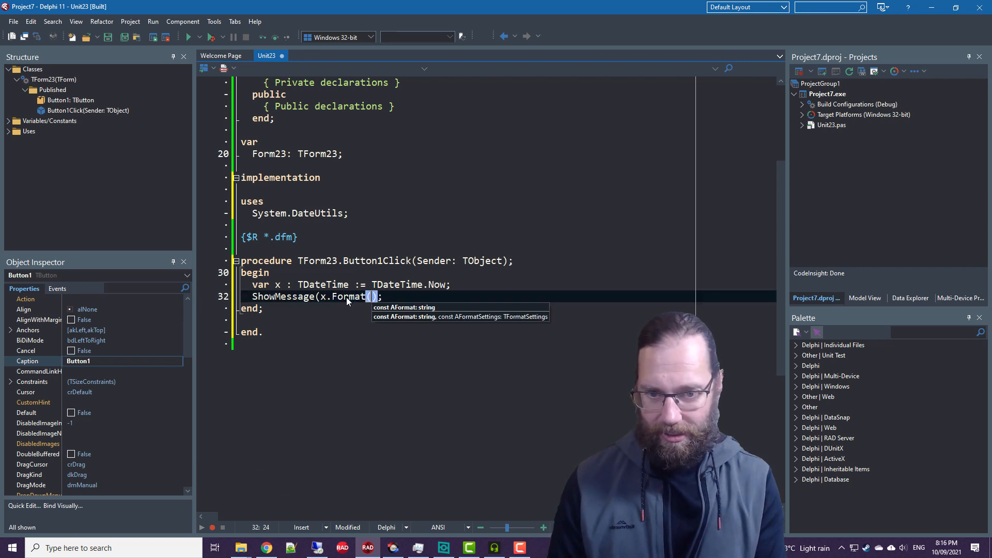
text('ddddddd')
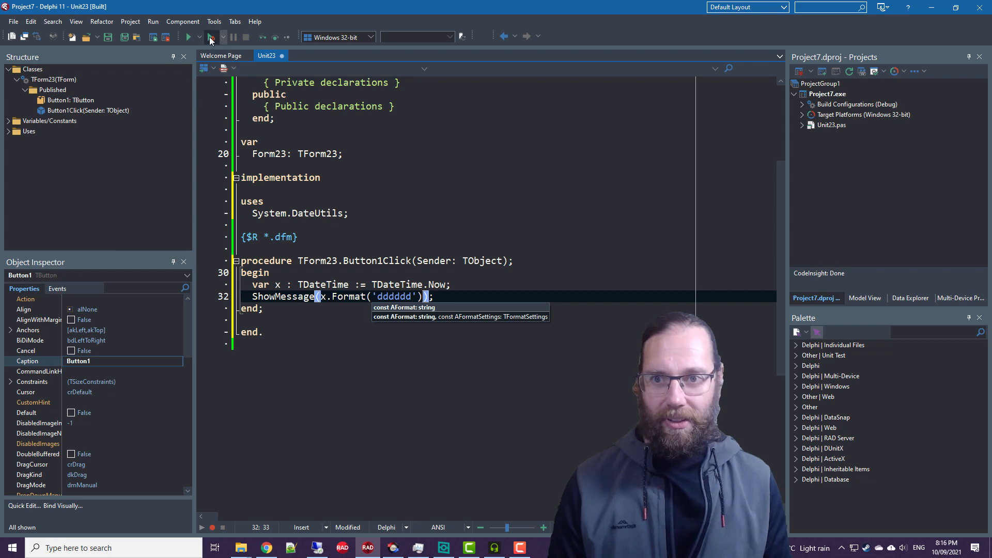
Run the app, view the long-date message, then close Form23.
click(188, 36)
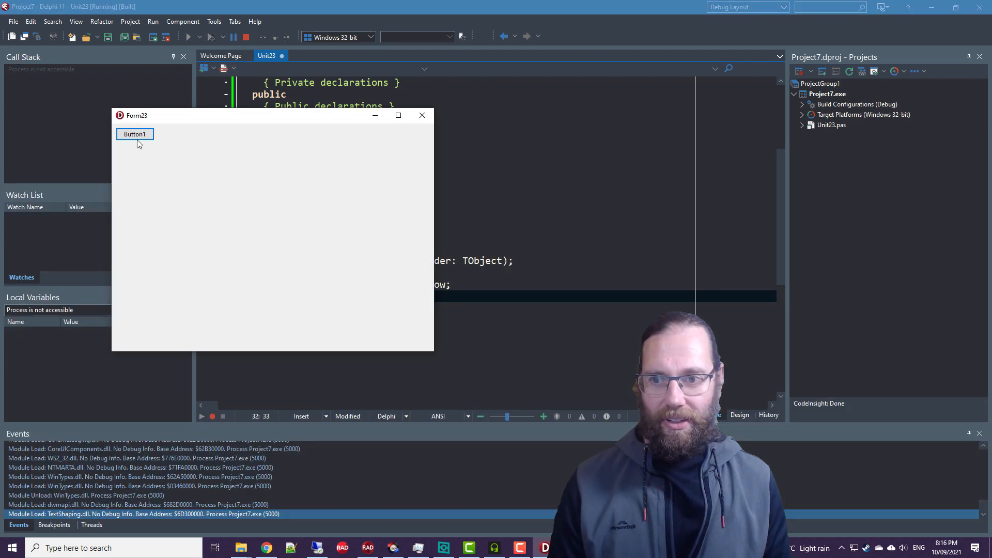
click(135, 134)
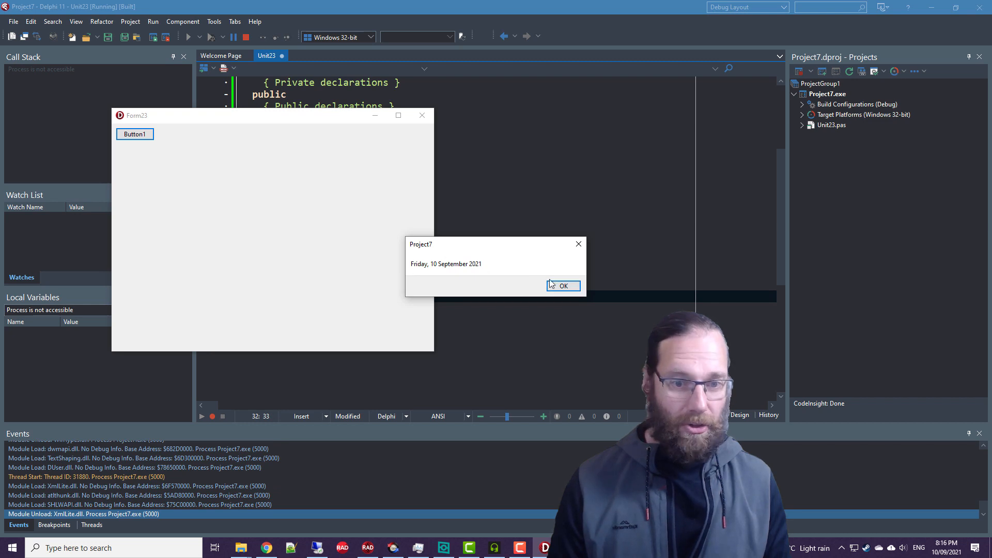
click(562, 286)
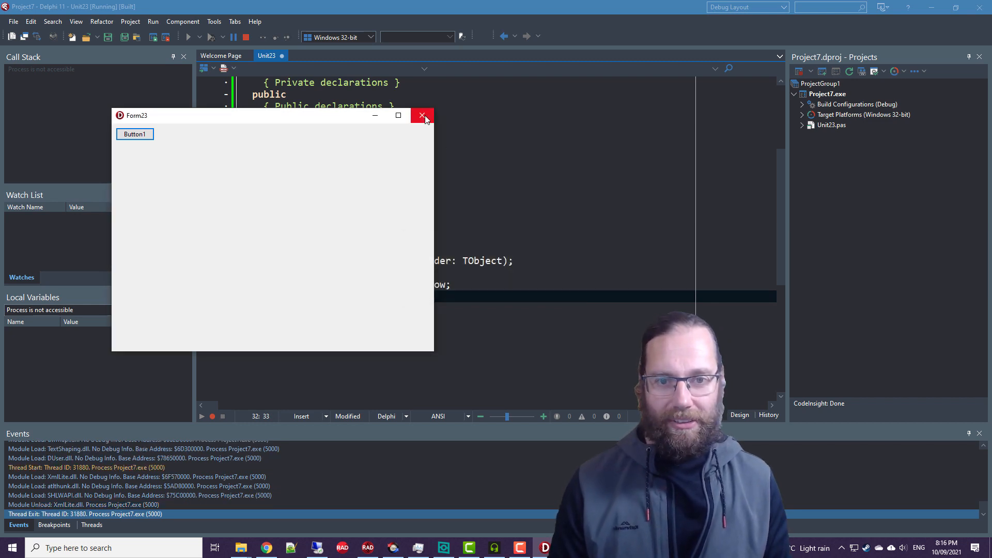
click(421, 115)
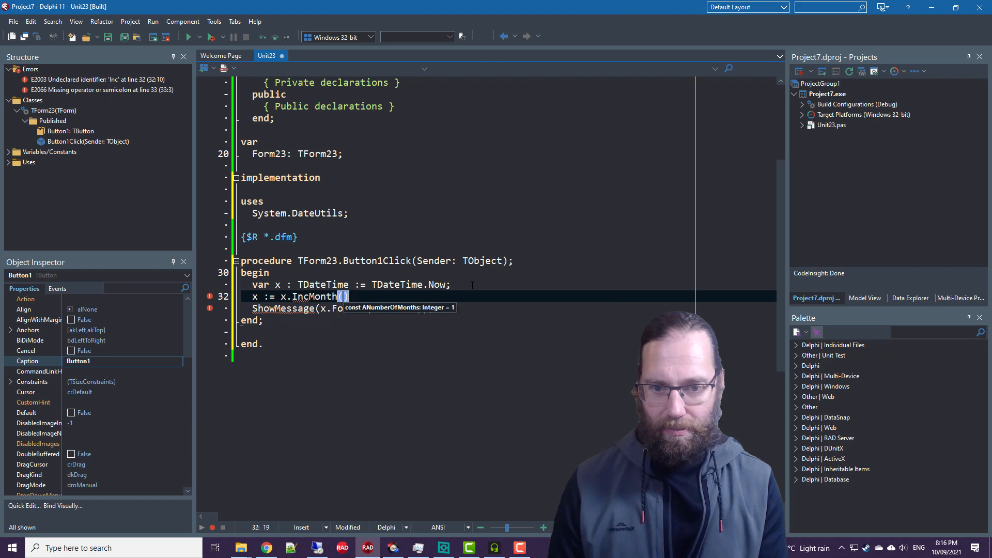
Add three months with IncMonth(3) and confirm the app shows Saturday, 16 October 2021.
text(3);)
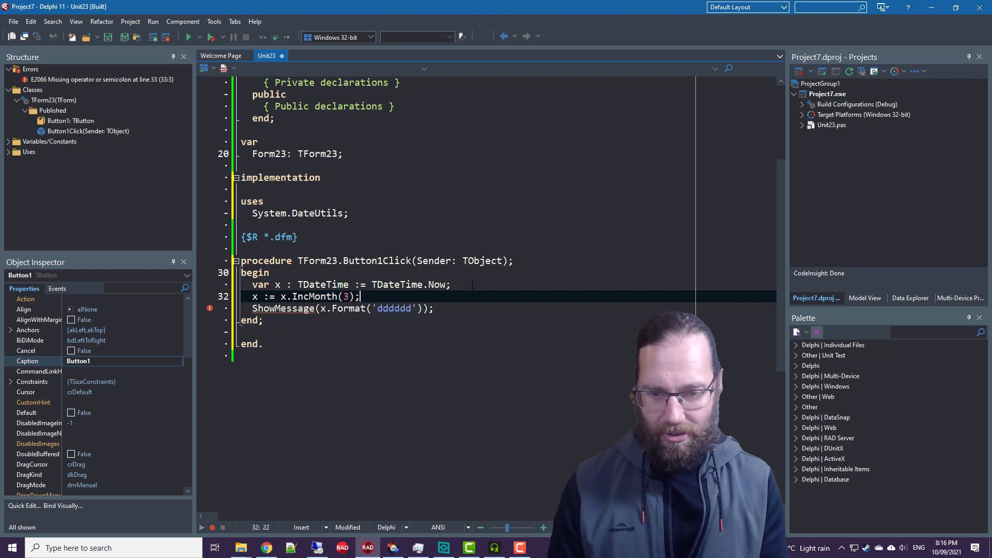
text(x := x)
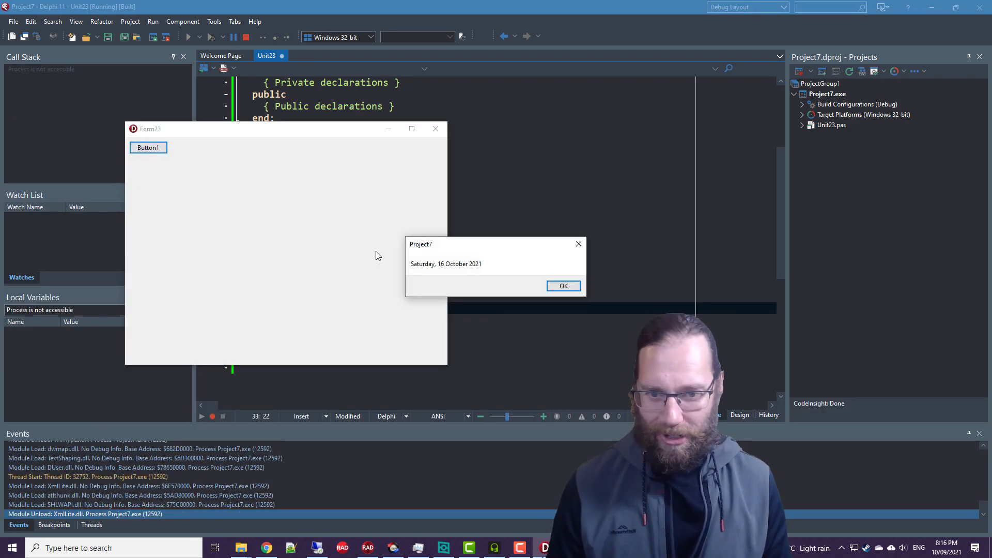
click(563, 285)
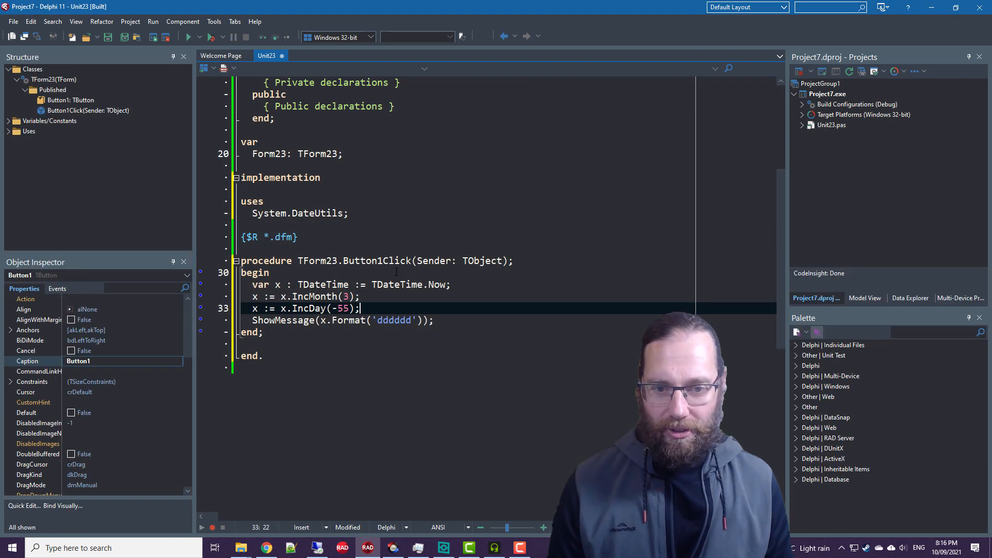
mouse_move(437, 285)
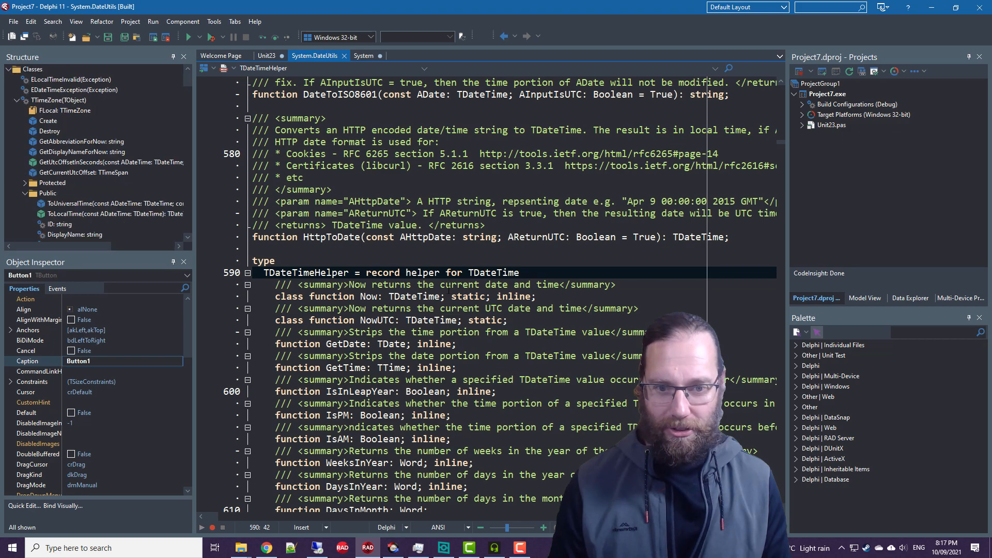
Scroll through TDateTimeHelper's declarations in System.DateUtils, then return to Unit23.
scroll(down, 3)
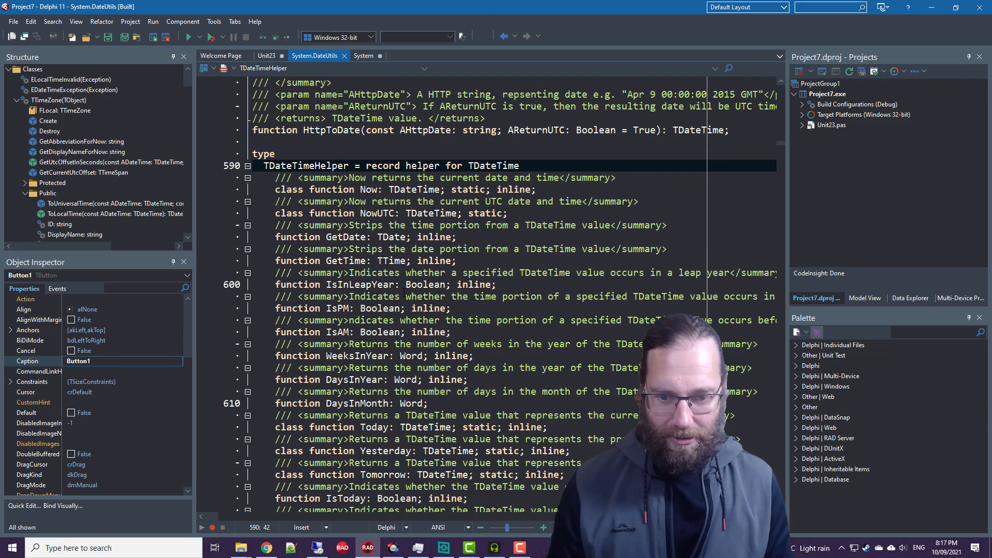
scroll(down, 3)
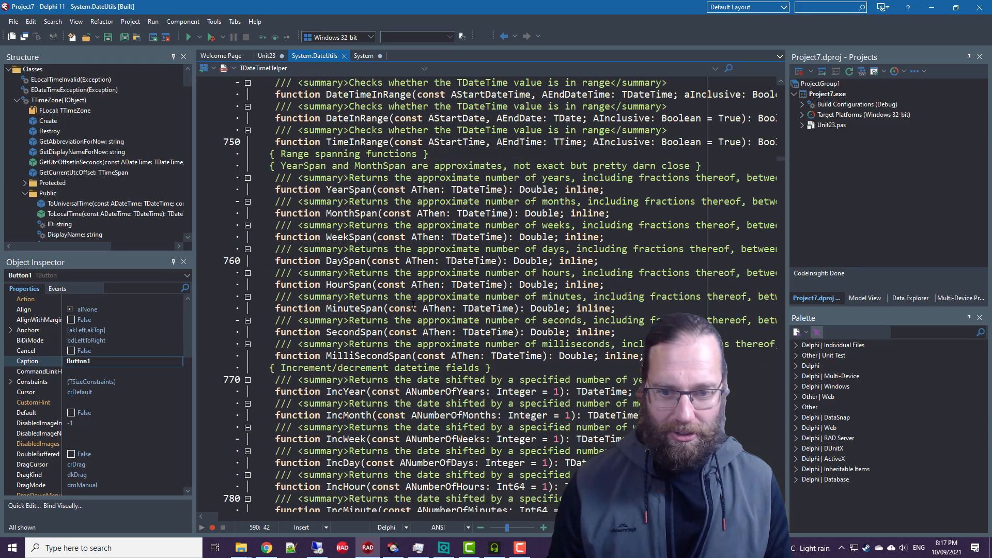
scroll(down, 3)
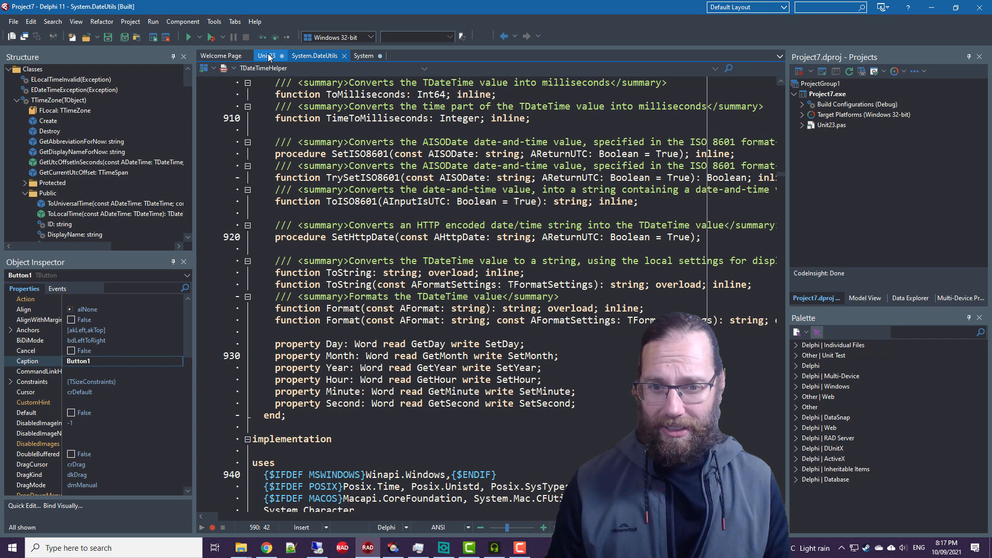
click(266, 56)
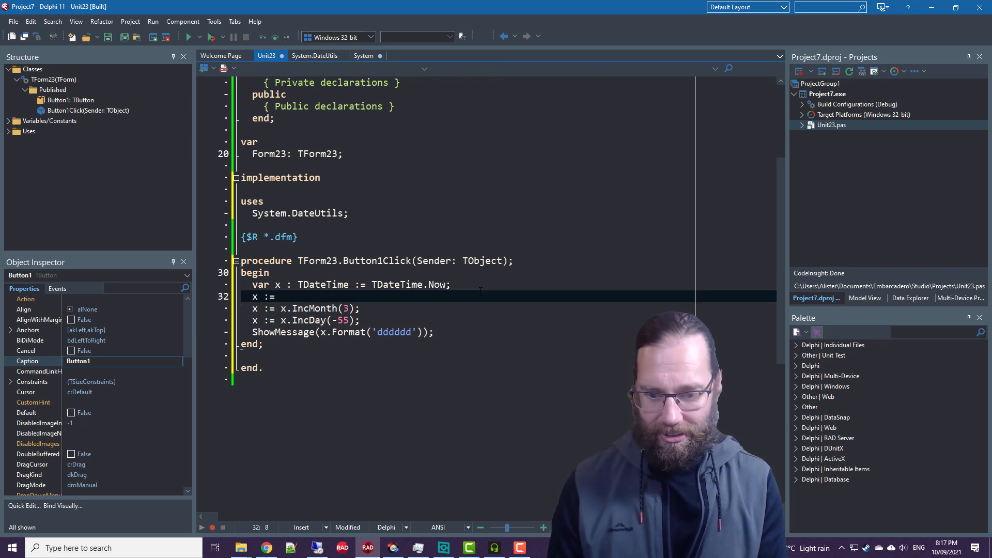
Complete the unfinished line as x := IncMonth(x, -3); in Button1Click.
text(IncMont)
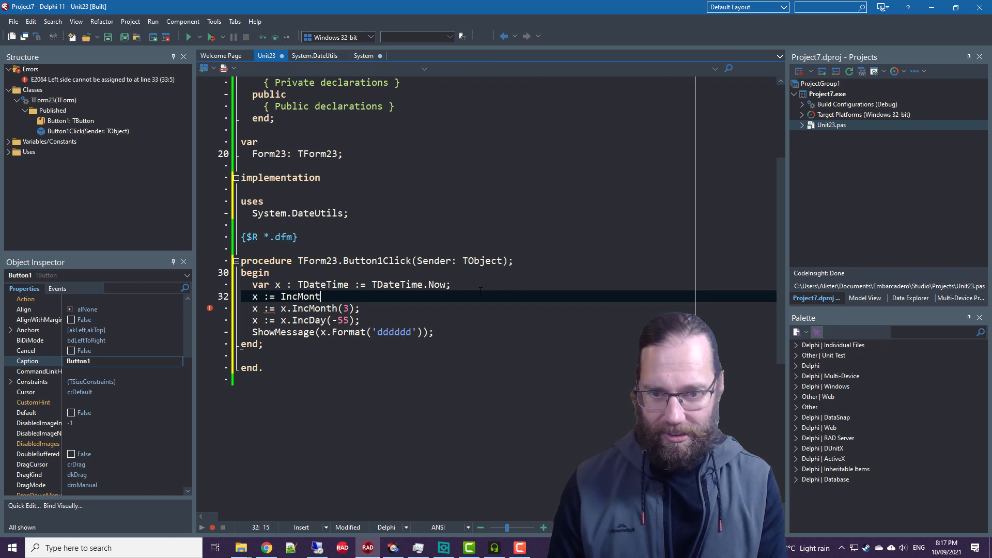
text(()
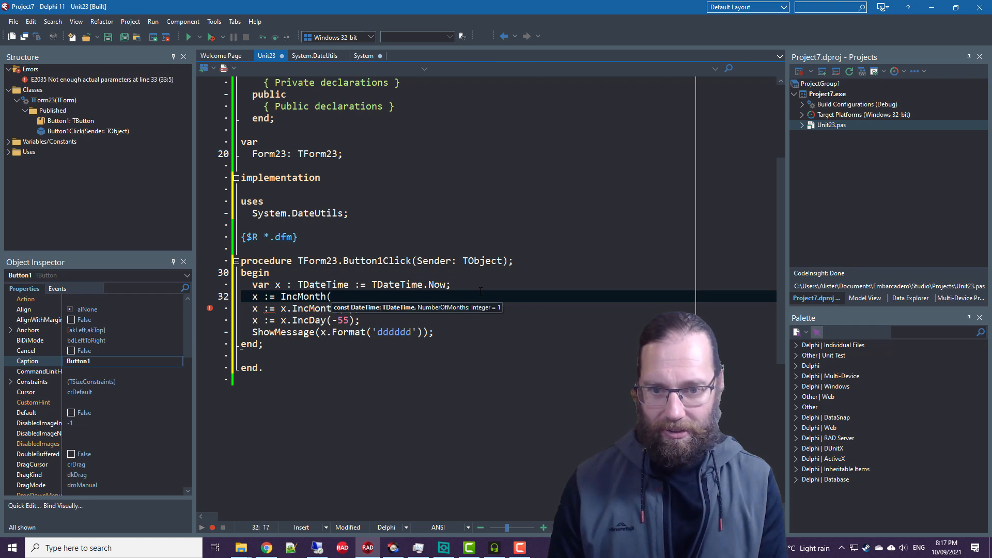
text(x,)
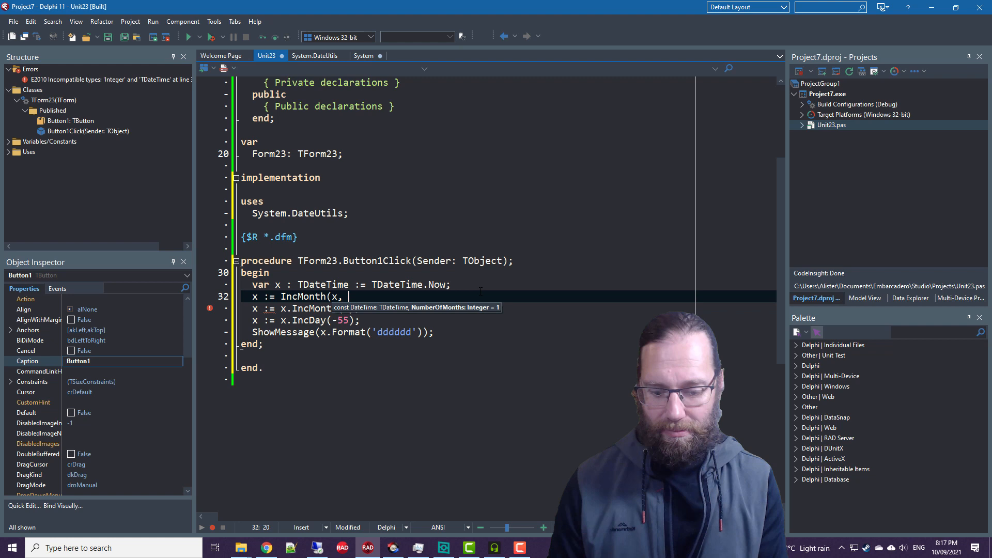
text(-3);)
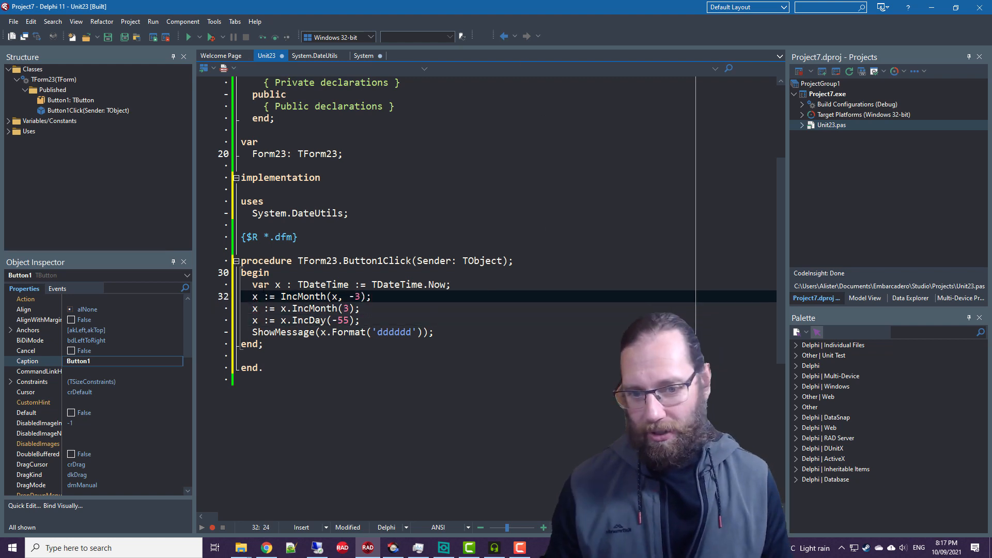
click(304, 308)
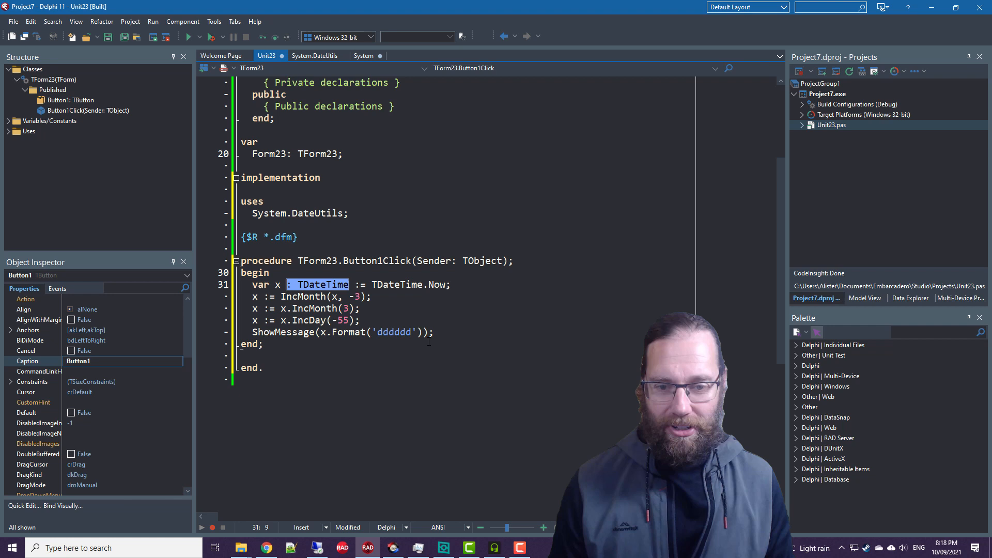
Move x : TDateTime into a var section before begin, leaving x := TDateTime.Now.
key(ctrl+x)
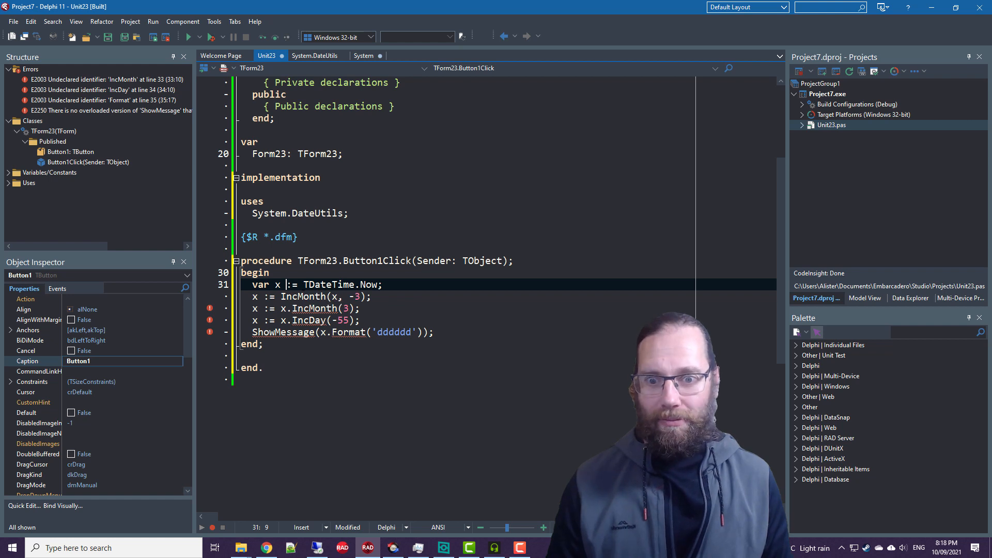
key(ctrl+v)
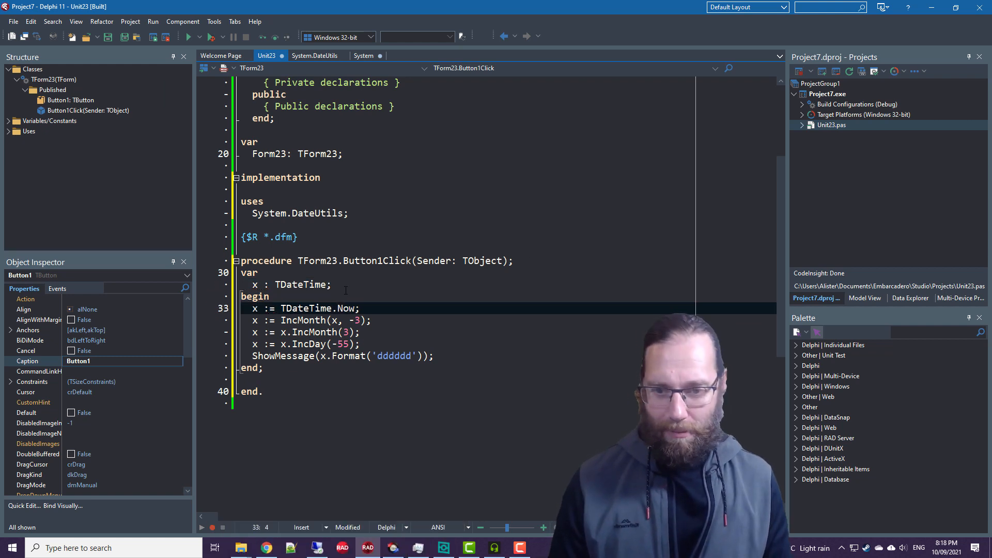
click(258, 273)
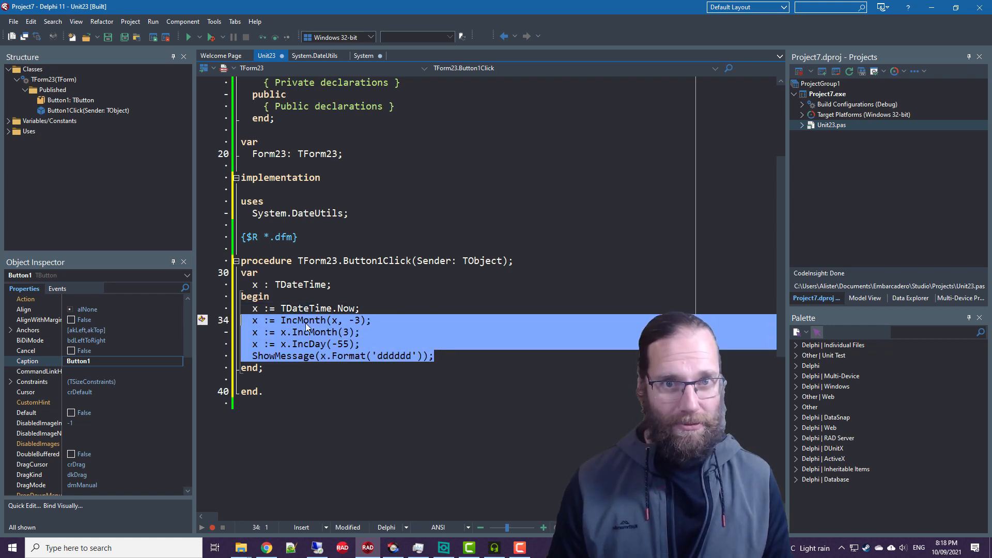
click(404, 304)
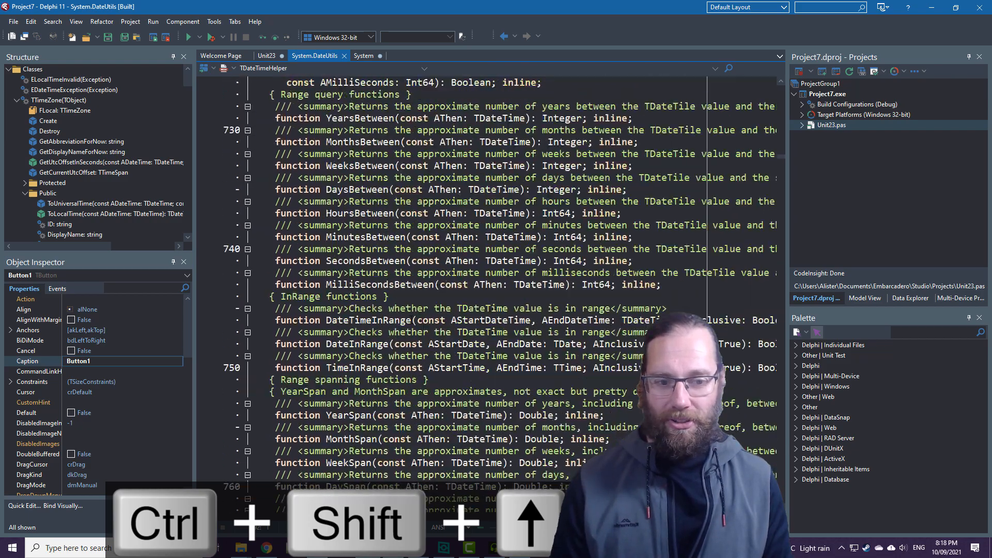
scroll(down, 3)
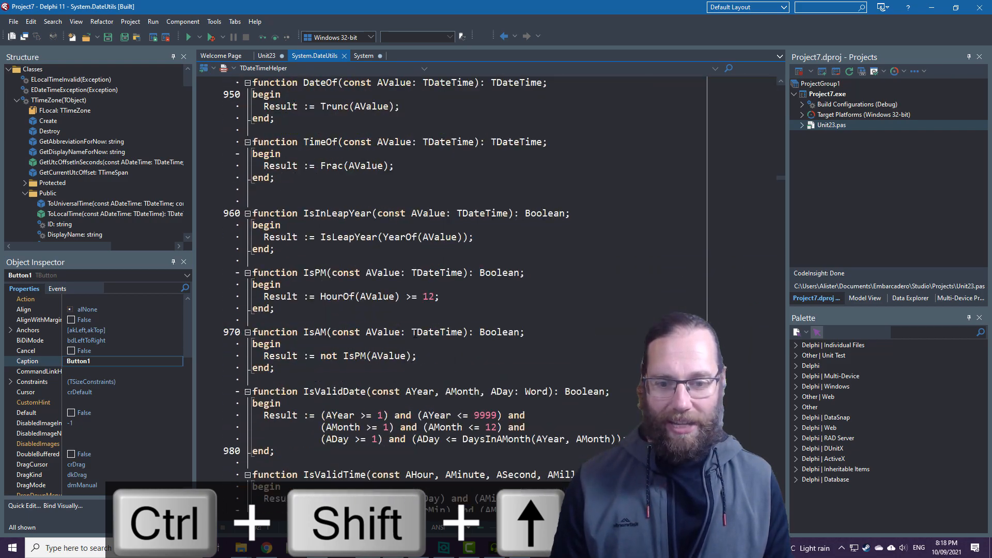
key(ctrl+Home)
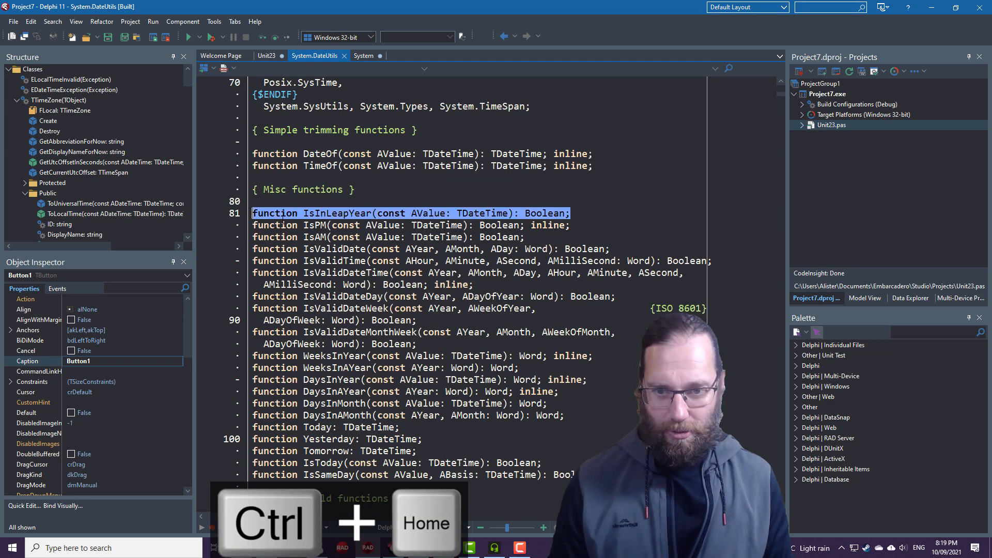
click(267, 56)
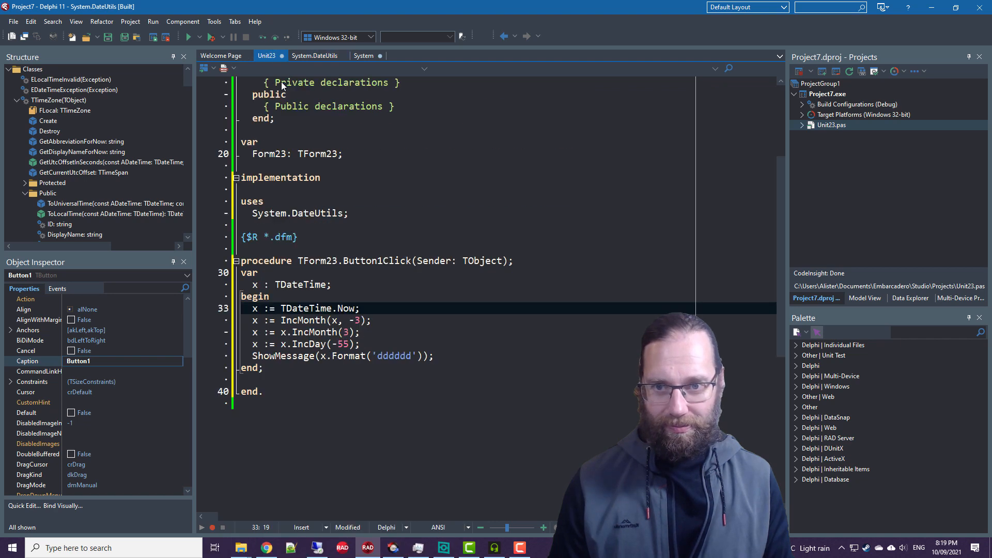
click(315, 56)
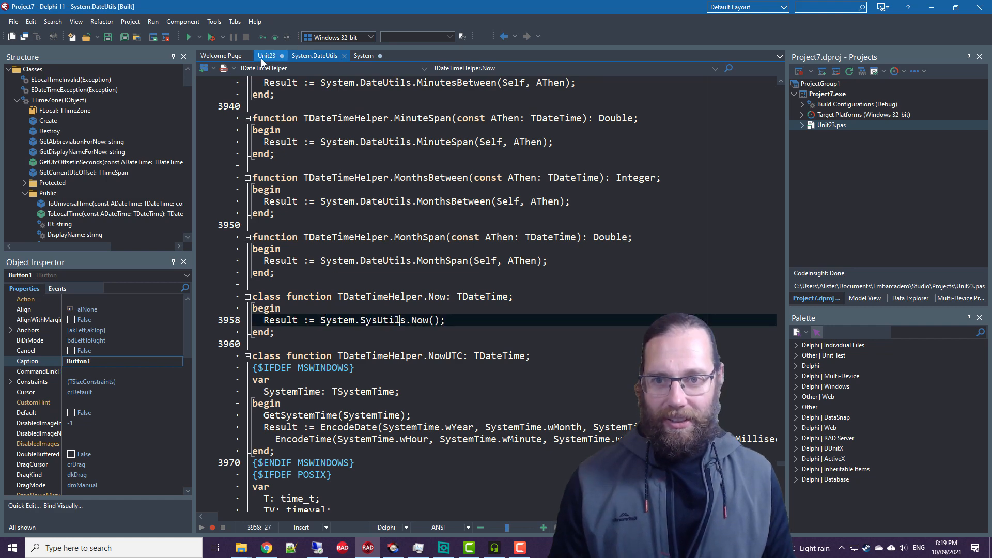
click(314, 56)
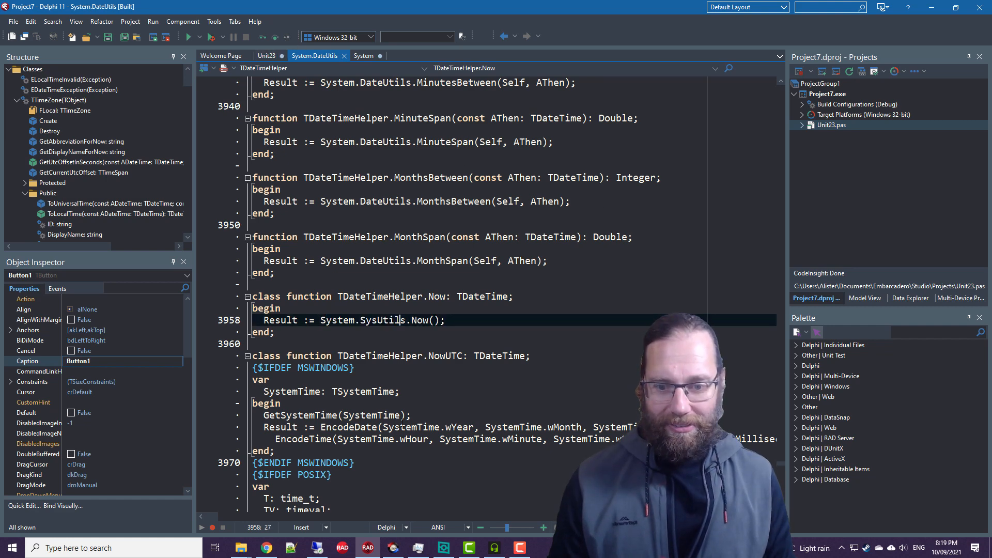
click(267, 56)
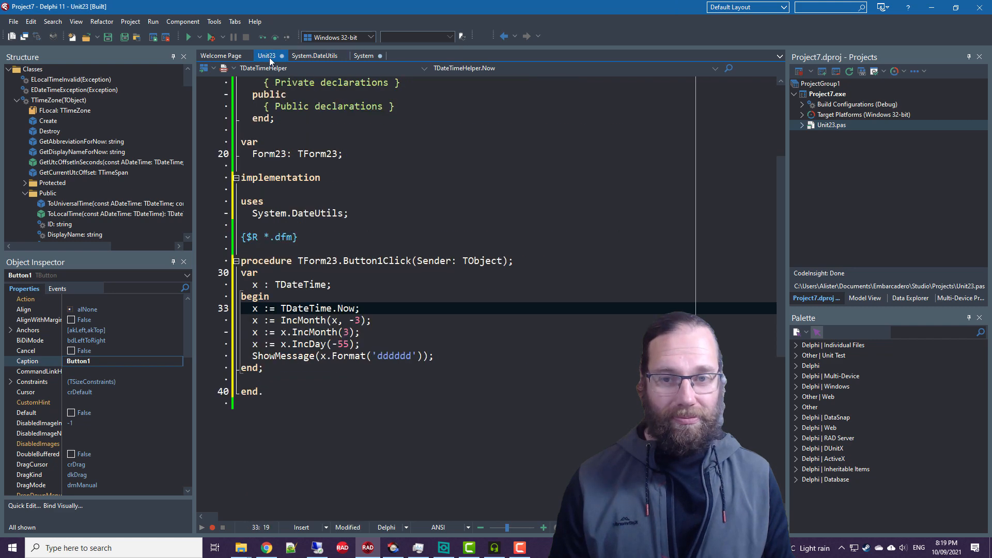